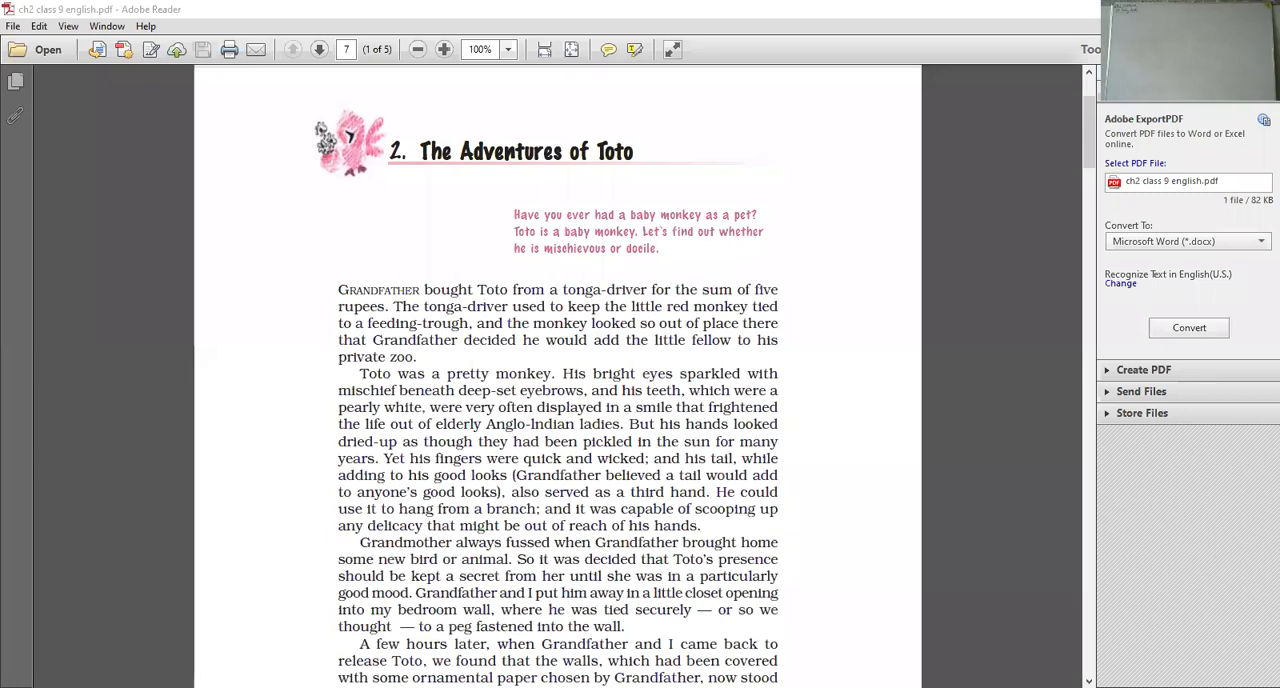
{"action": "mouse_move", "coordinate": [848, 90]}
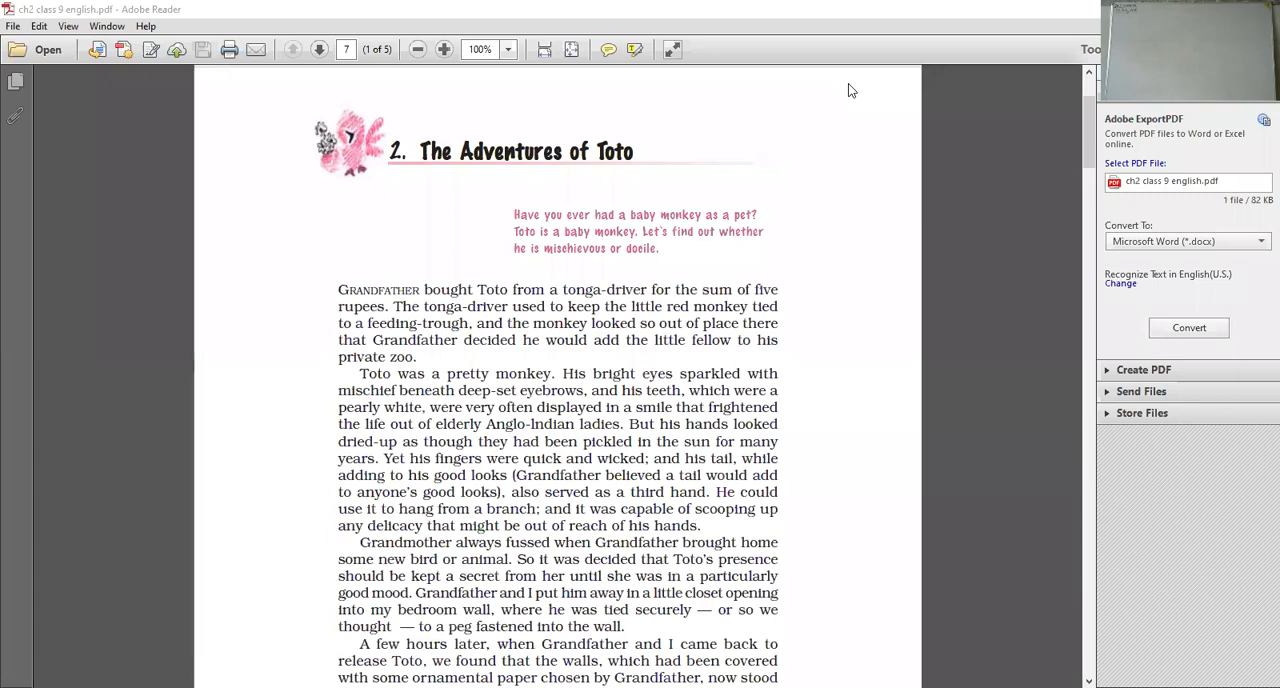
{"action": "mouse_move", "coordinate": [1046, 8]}
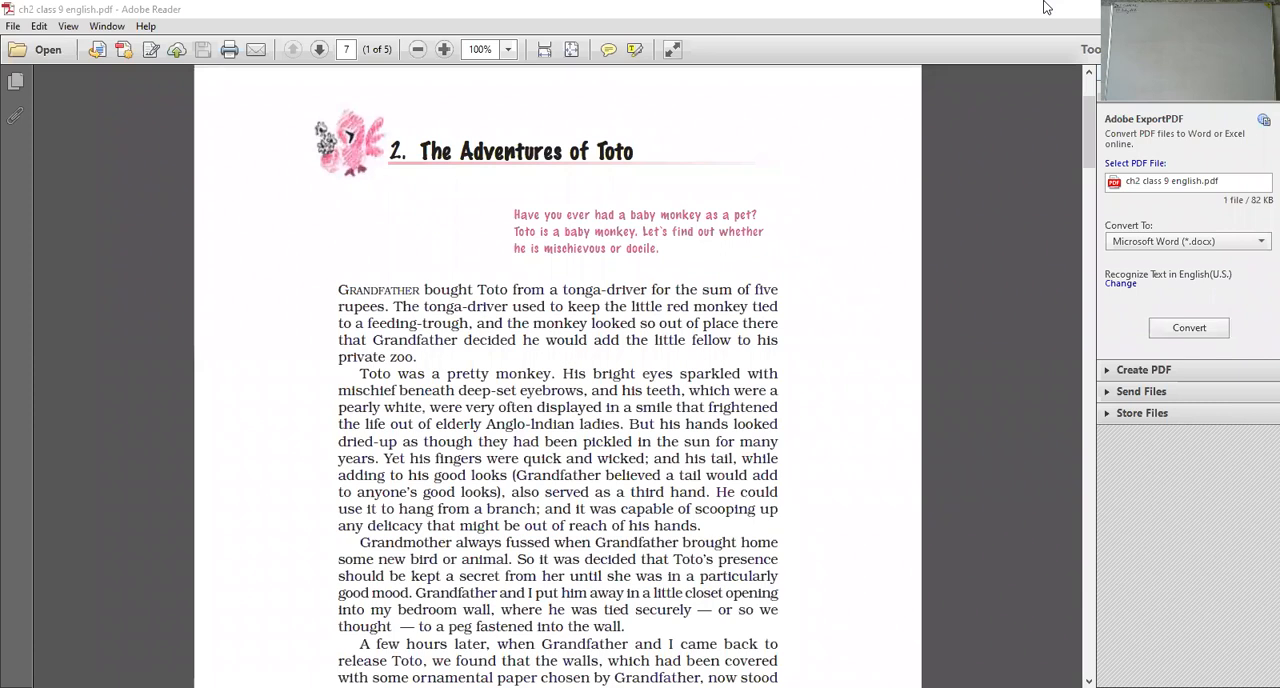
{"action": "mouse_move", "coordinate": [1024, 354]}
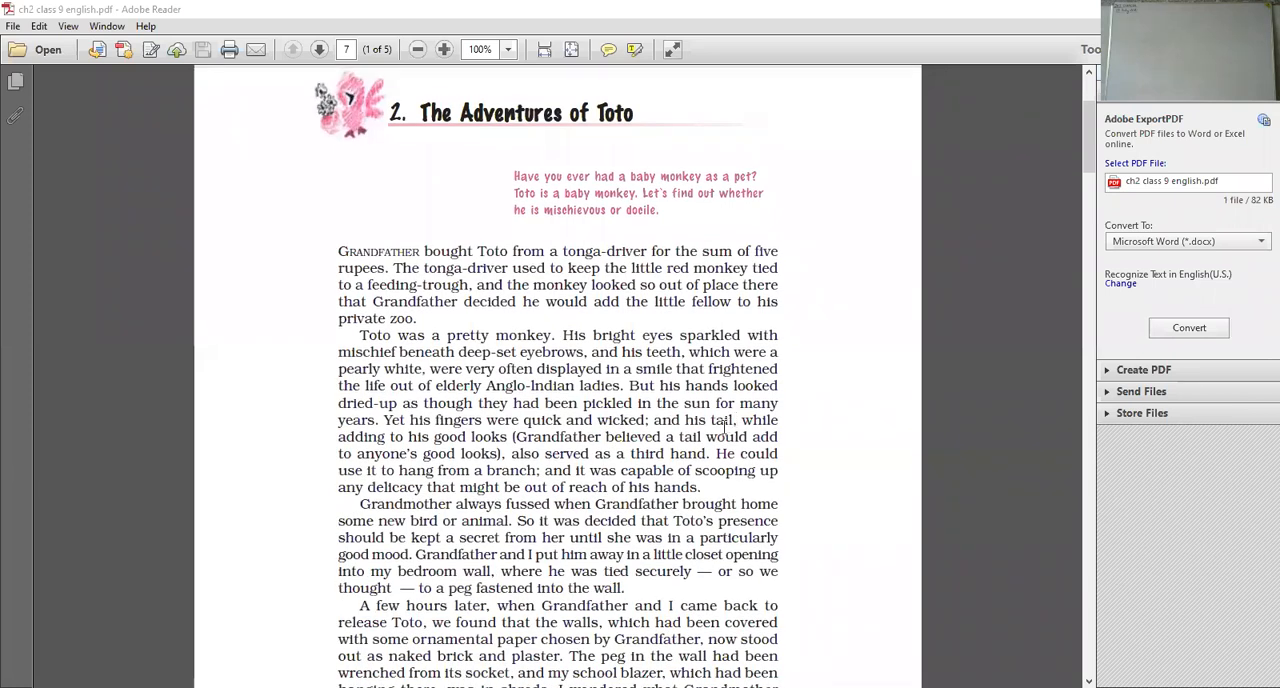
{"action": "scroll", "scroll_direction": "down", "scroll_amount": 3}
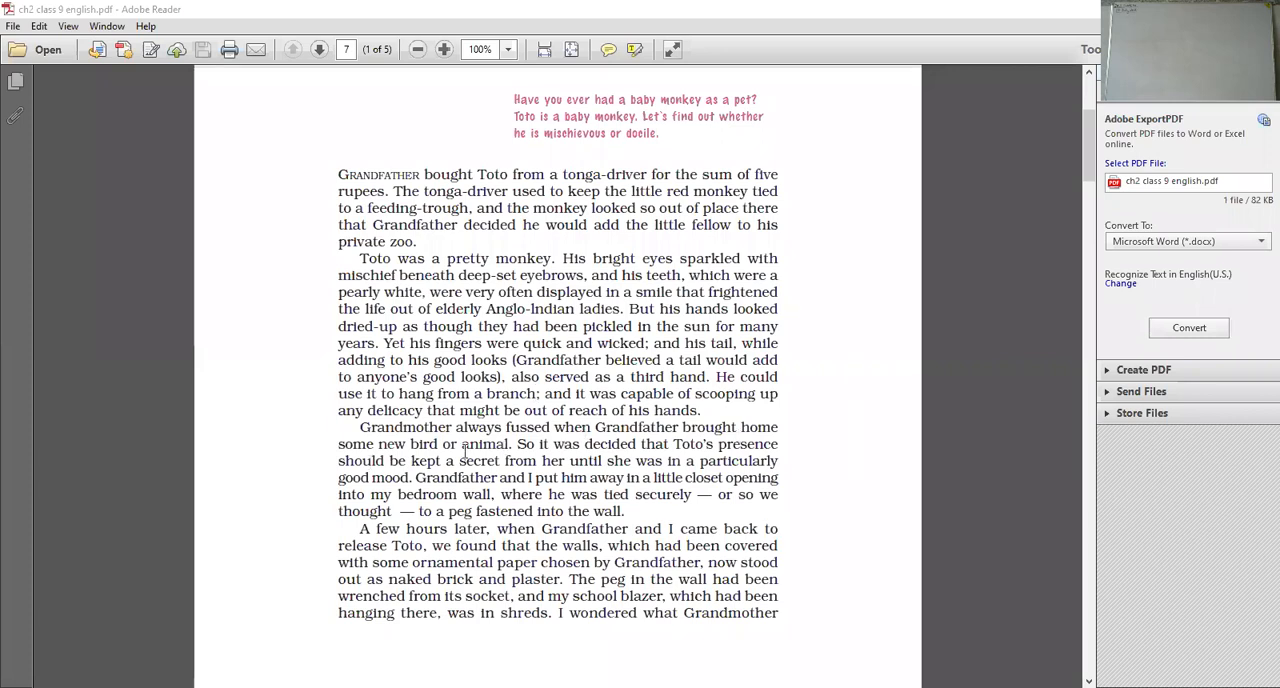
{"action": "mouse_move", "coordinate": [554, 460]}
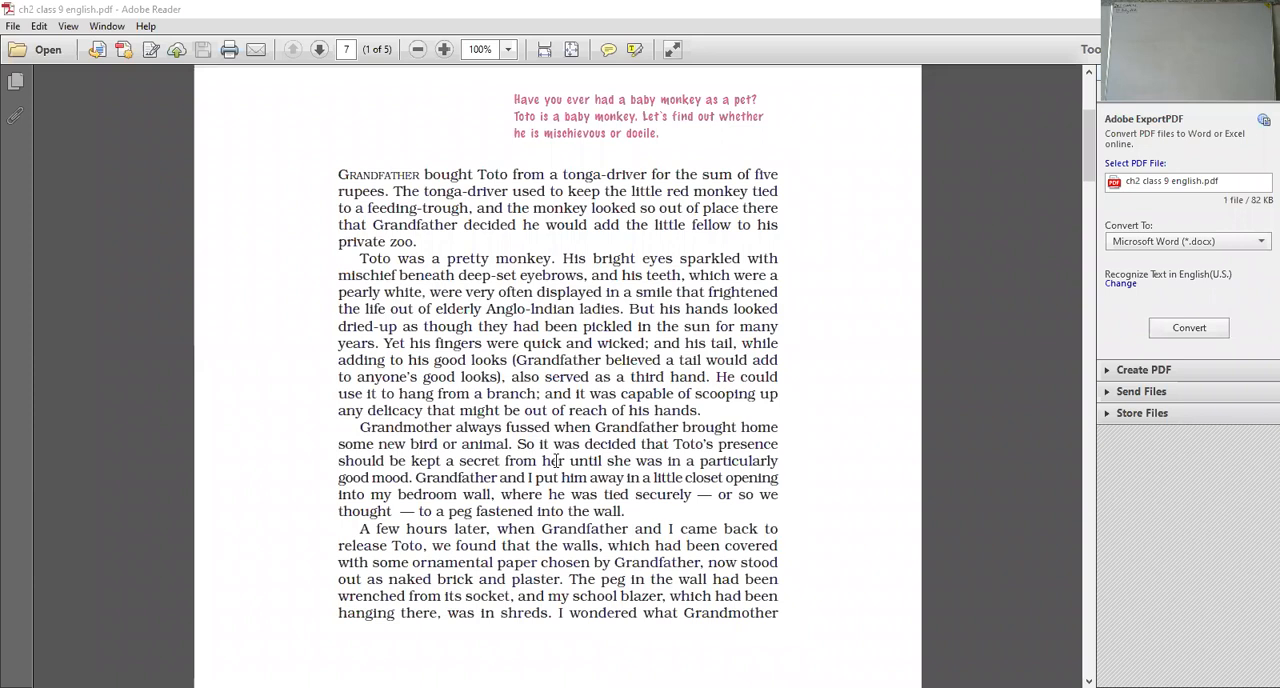
{"action": "mouse_move", "coordinate": [1028, 632]}
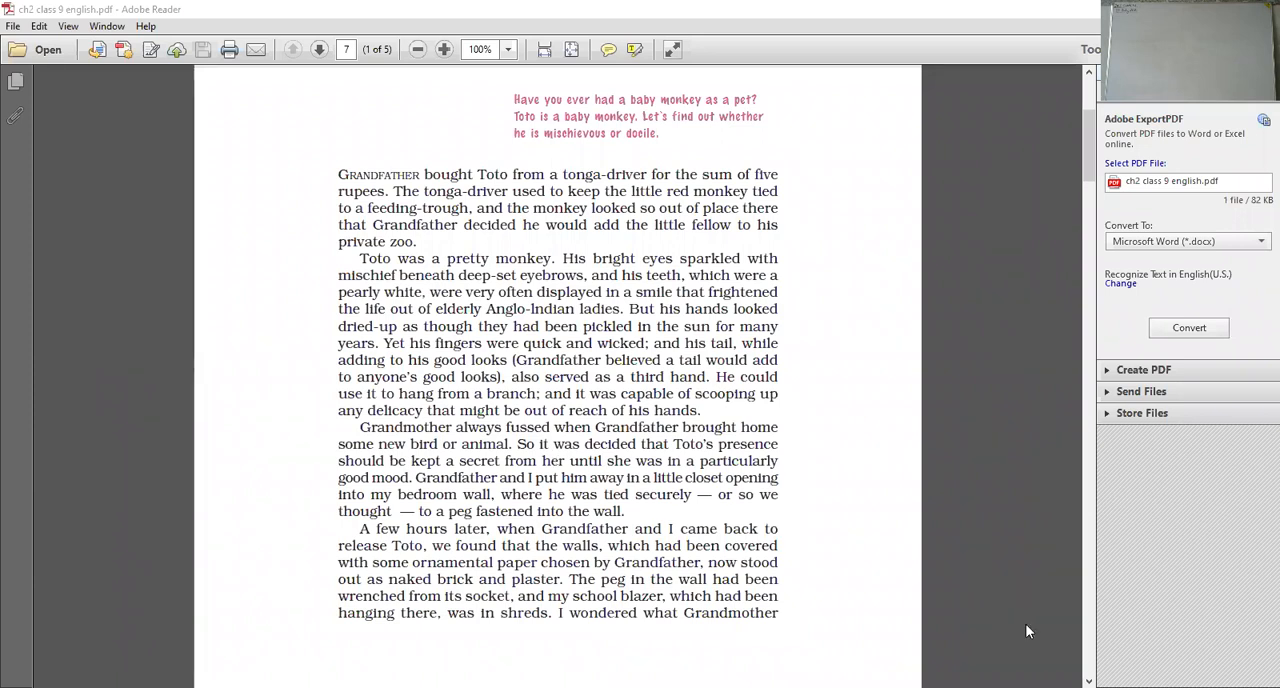
{"action": "mouse_move", "coordinate": [968, 236]}
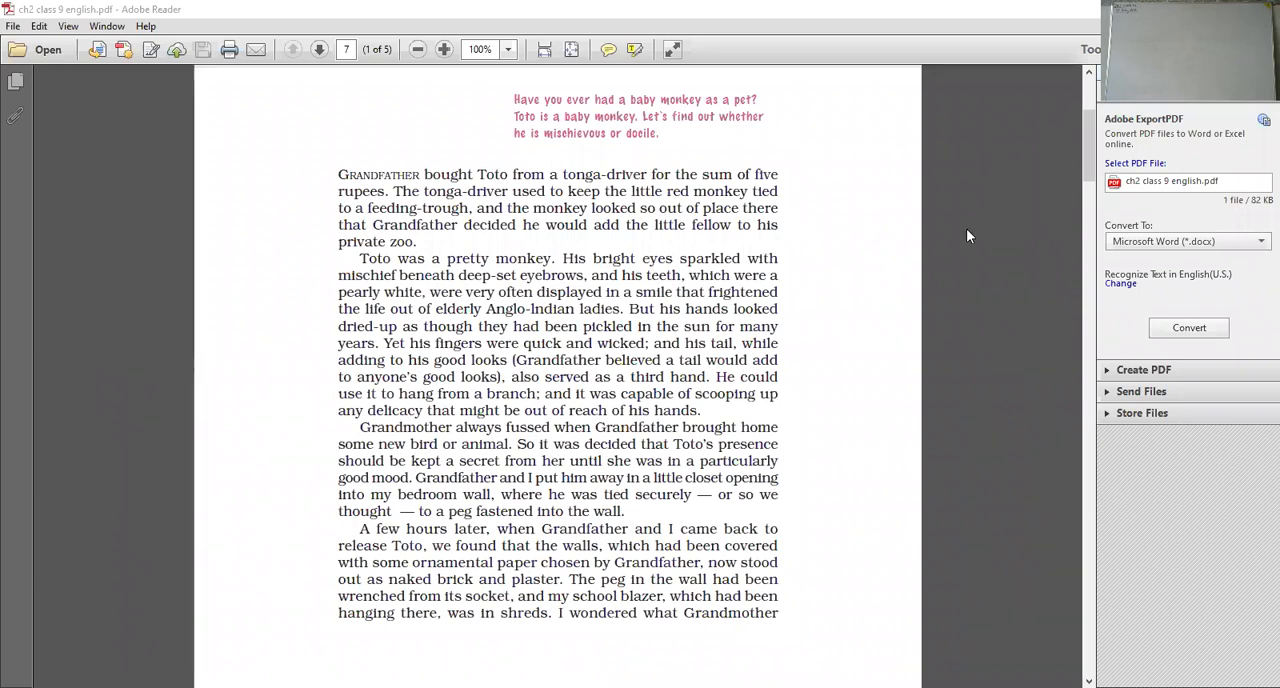
{"action": "mouse_move", "coordinate": [906, 412]}
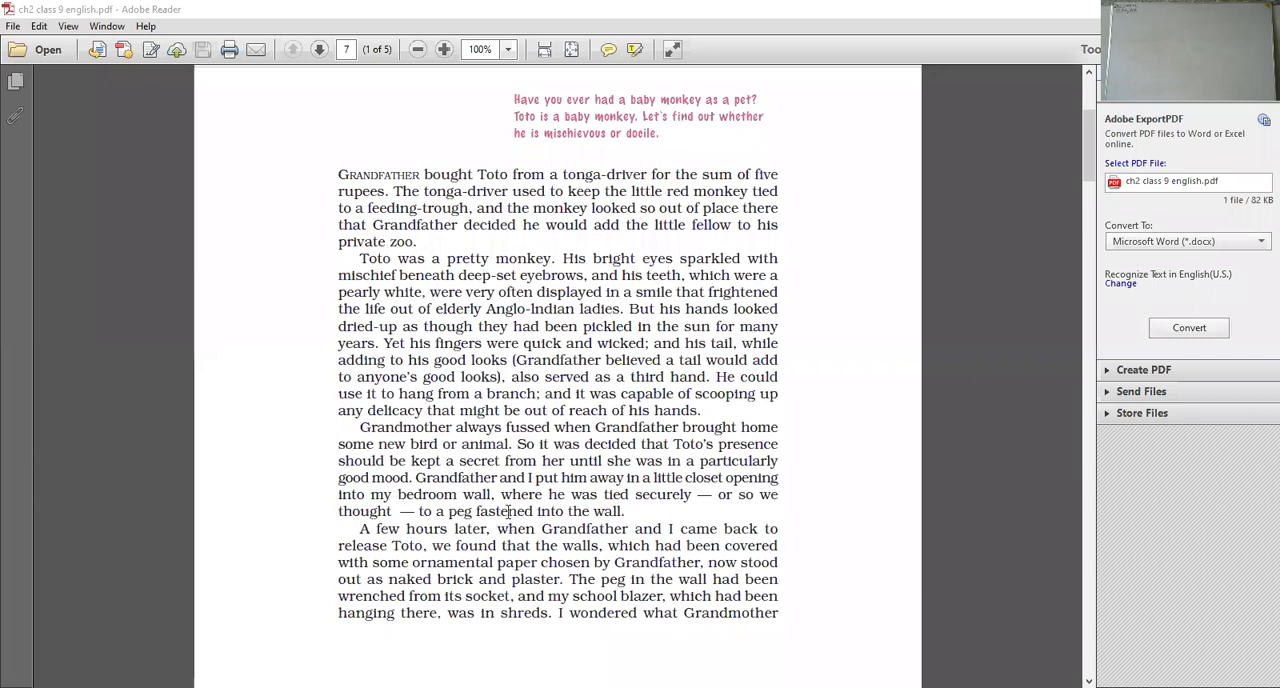
{"action": "mouse_move", "coordinate": [580, 530]}
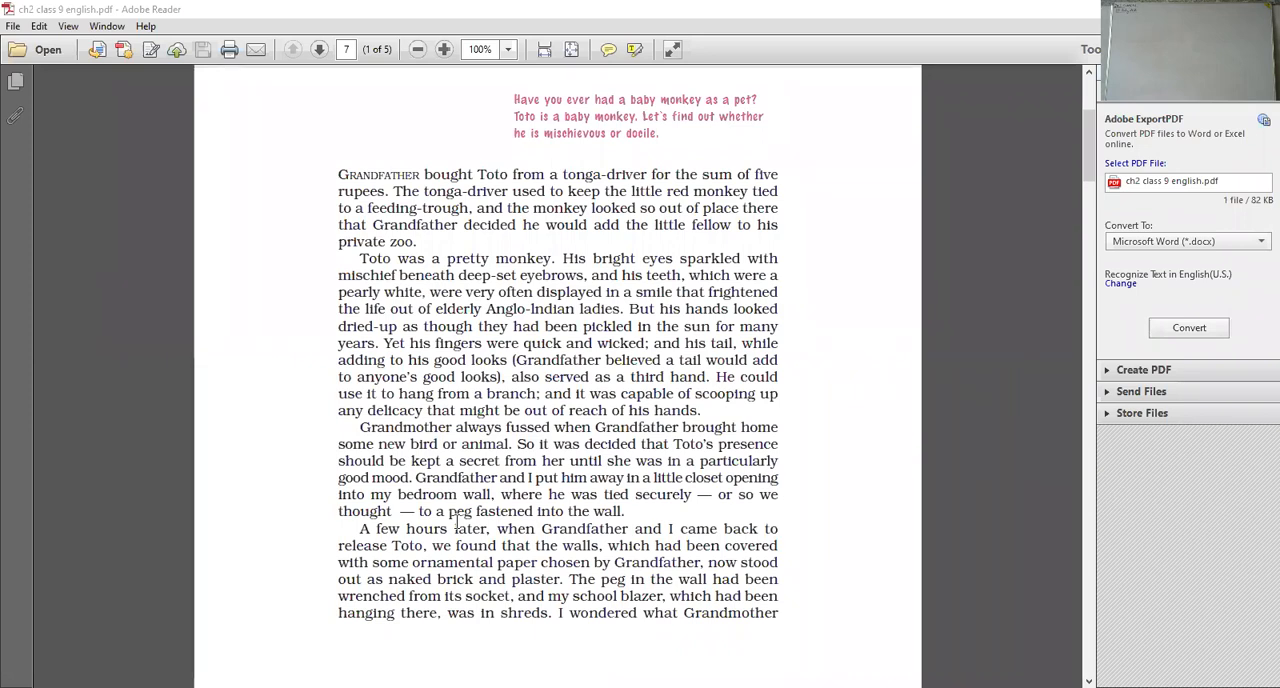
{"action": "mouse_move", "coordinate": [452, 596]}
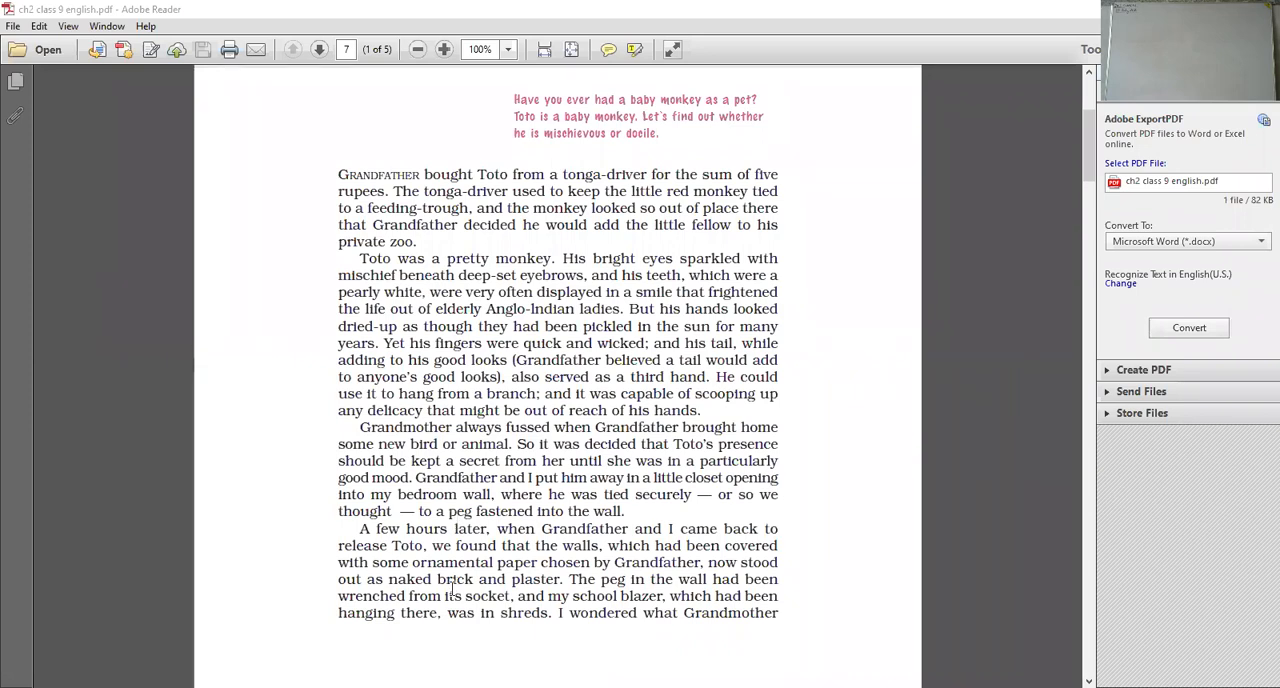
{"action": "mouse_move", "coordinate": [628, 544]}
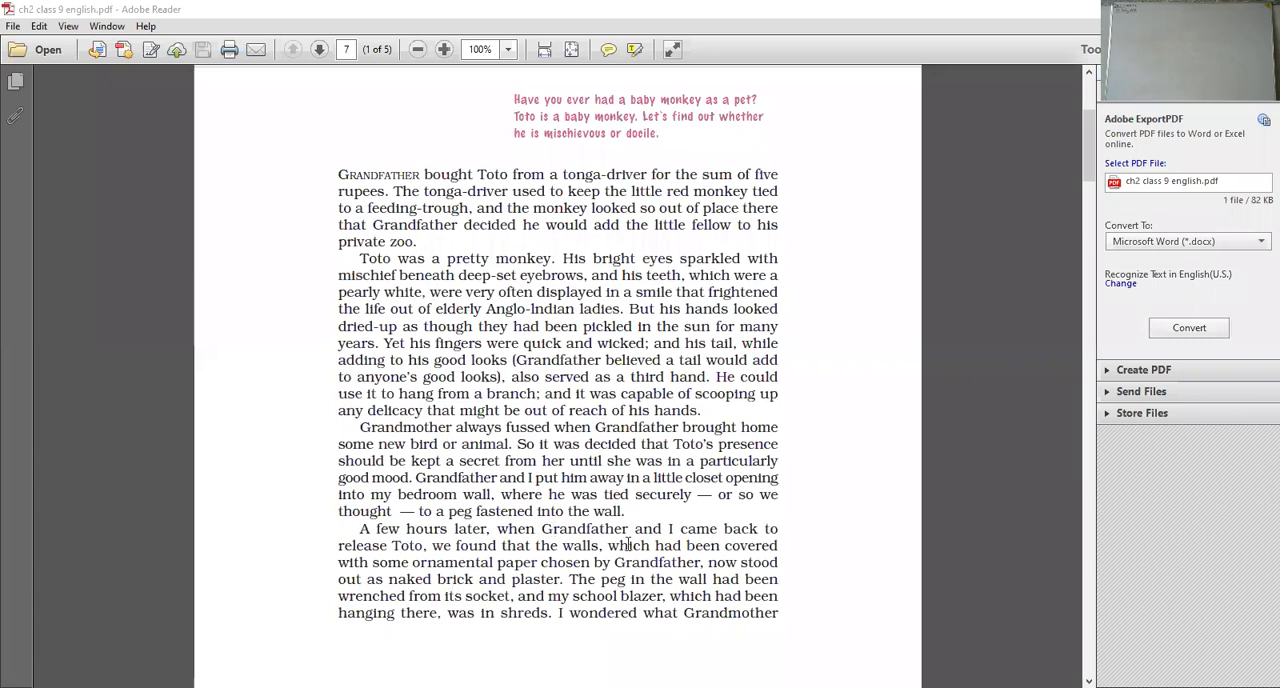
{"action": "mouse_move", "coordinate": [408, 564]}
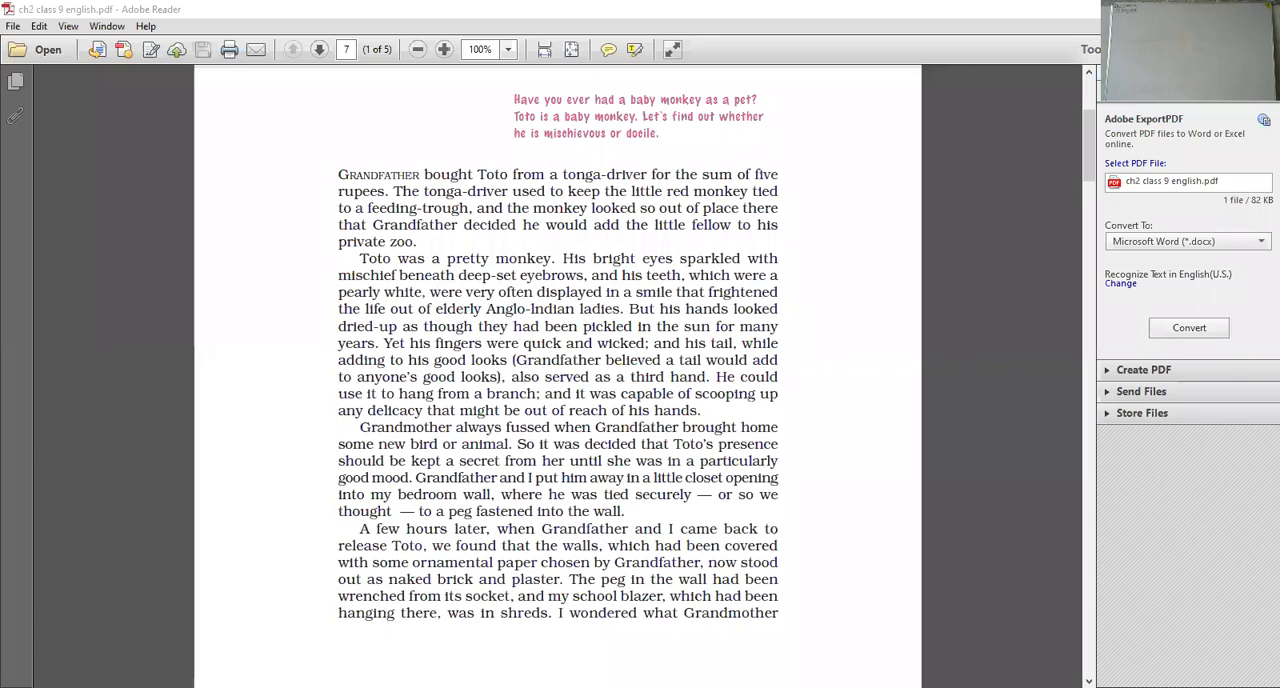
{"action": "mouse_move", "coordinate": [812, 368]}
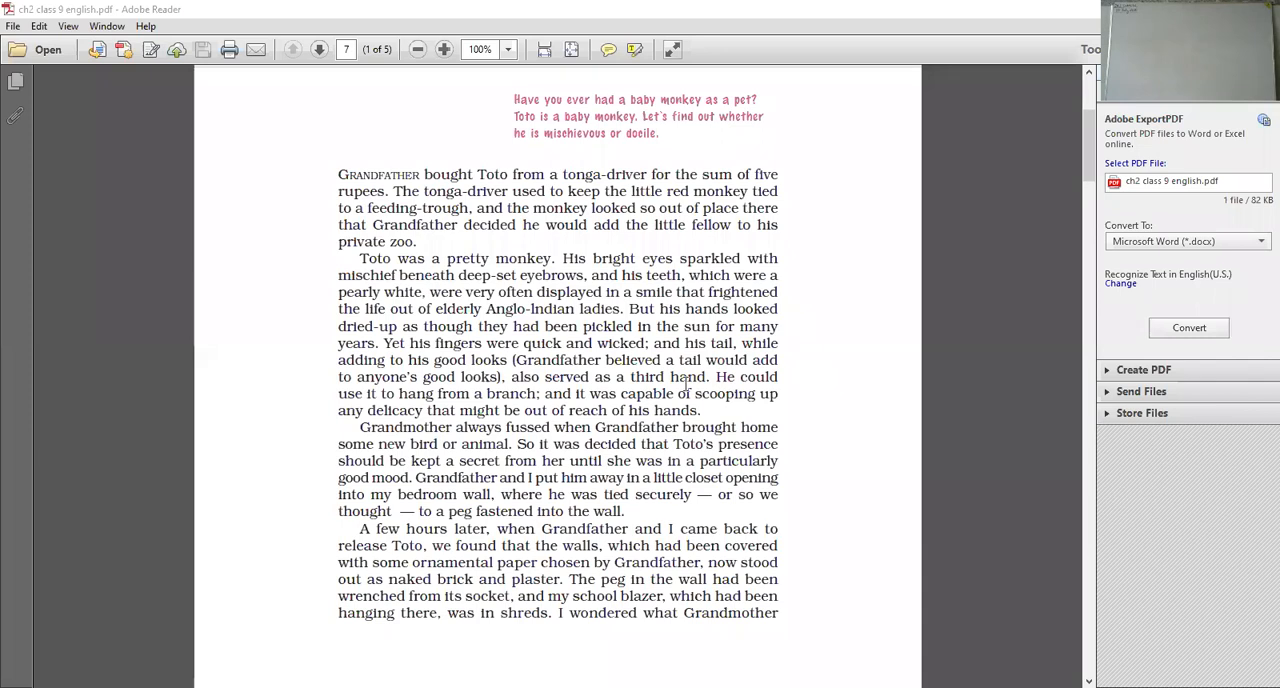
{"action": "scroll", "scroll_direction": "down", "scroll_amount": 3}
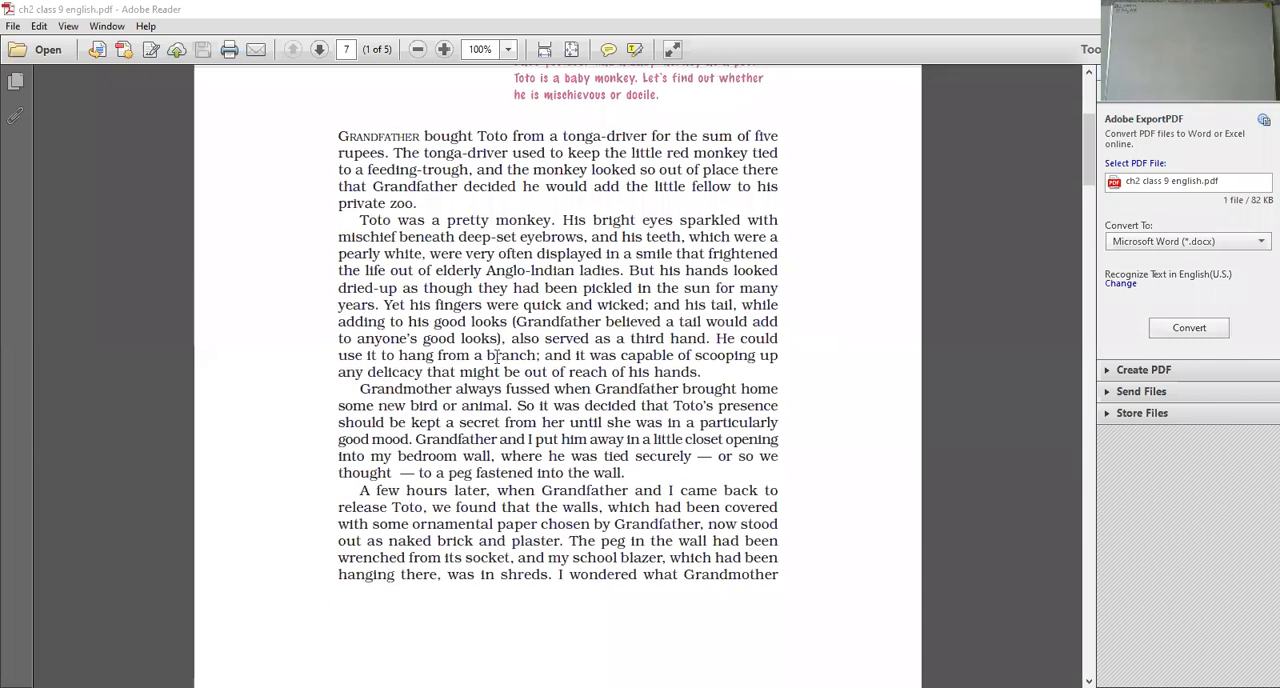
{"action": "scroll", "scroll_direction": "down", "scroll_amount": 3}
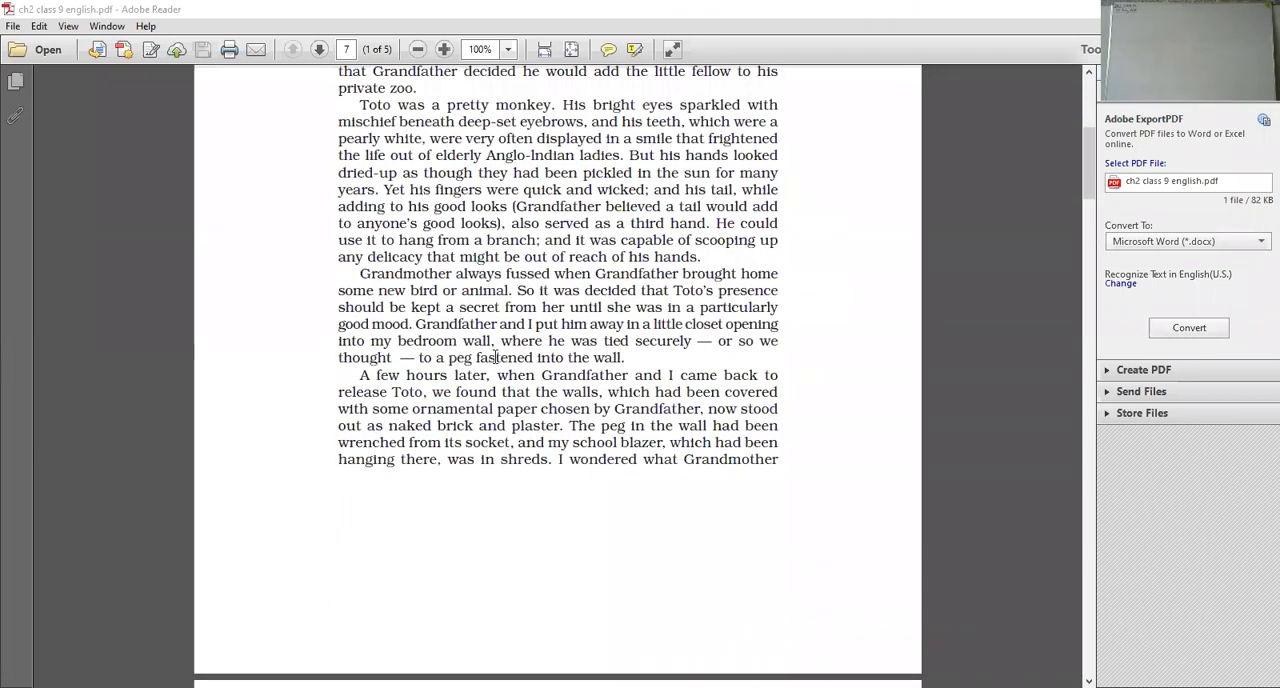
{"action": "scroll", "scroll_direction": "down", "scroll_amount": 3}
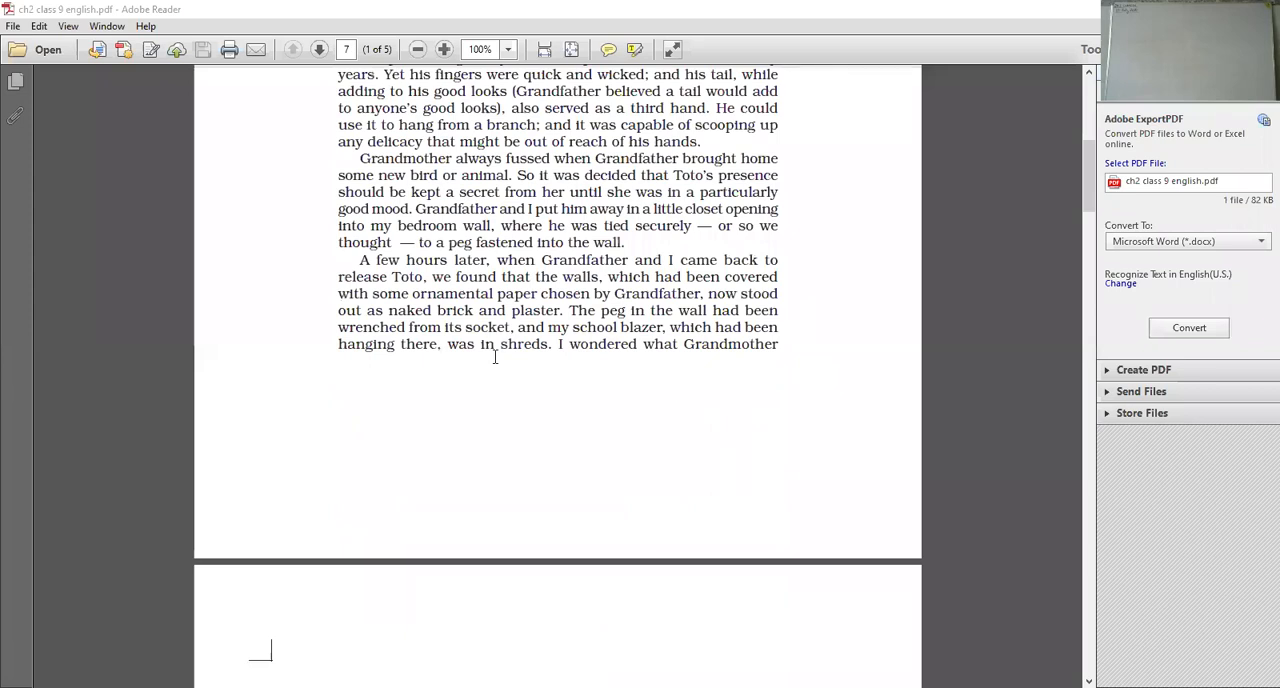
{"action": "mouse_move", "coordinate": [652, 396]}
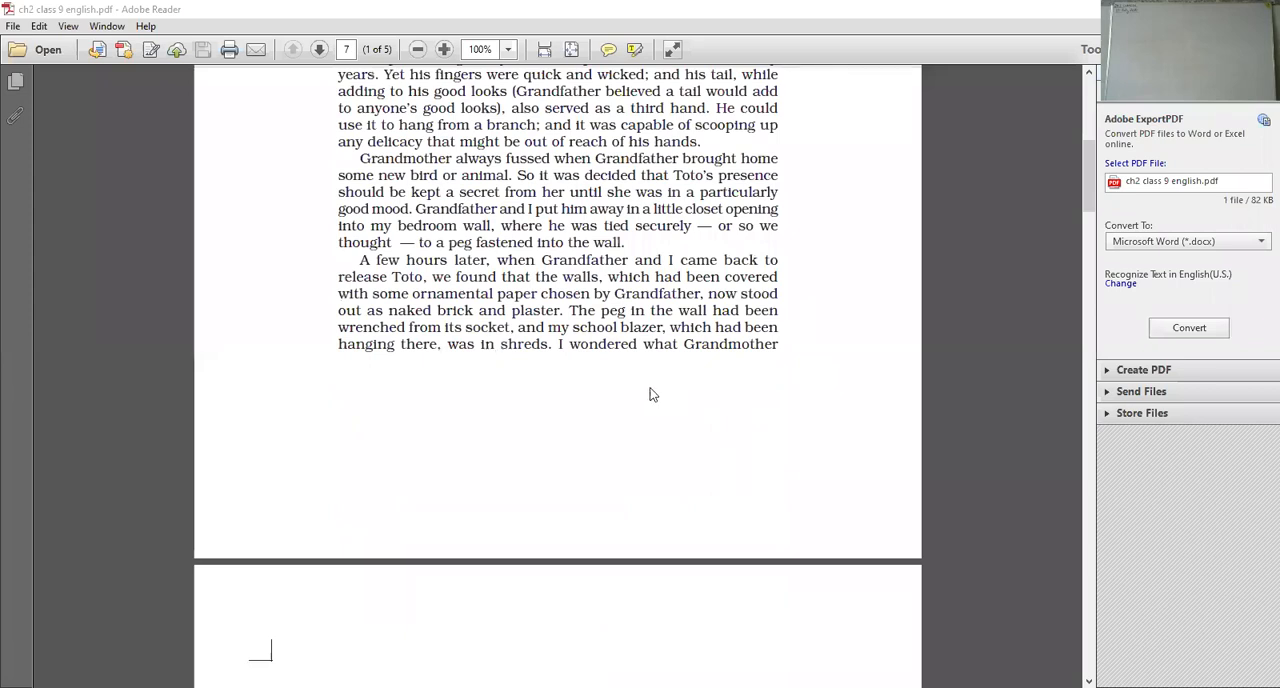
{"action": "scroll", "scroll_direction": "down", "scroll_amount": 3}
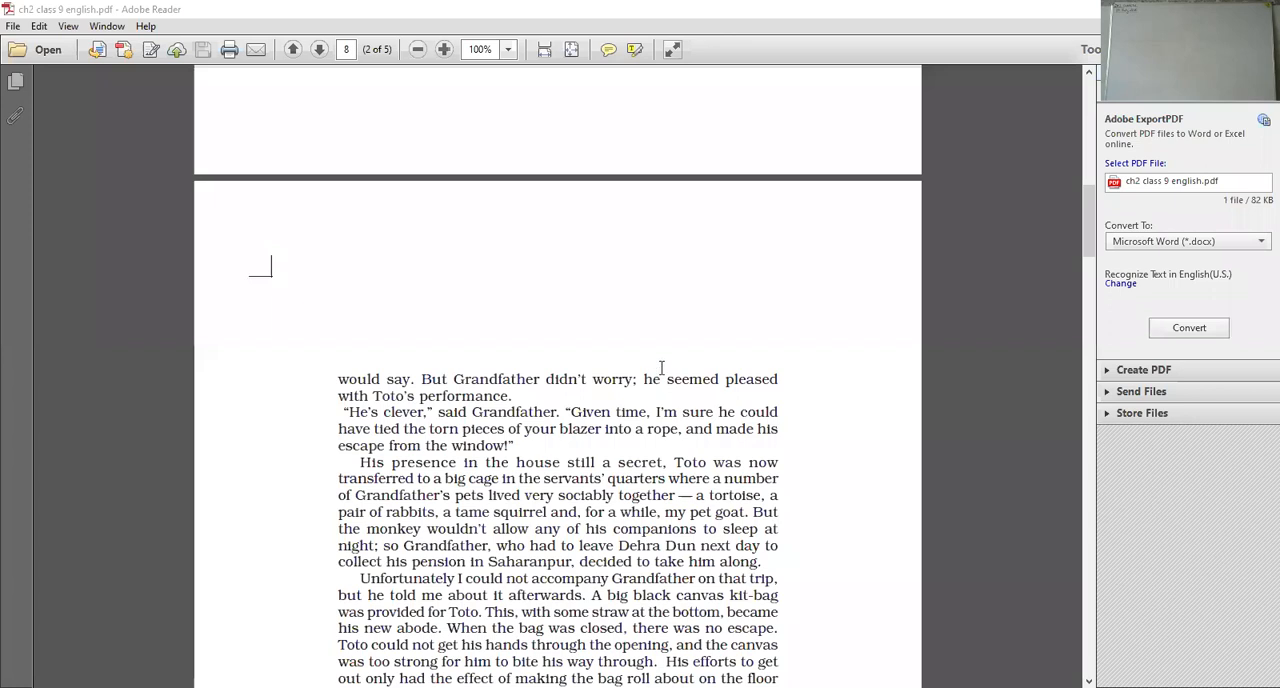
{"action": "scroll", "scroll_direction": "down", "scroll_amount": 3}
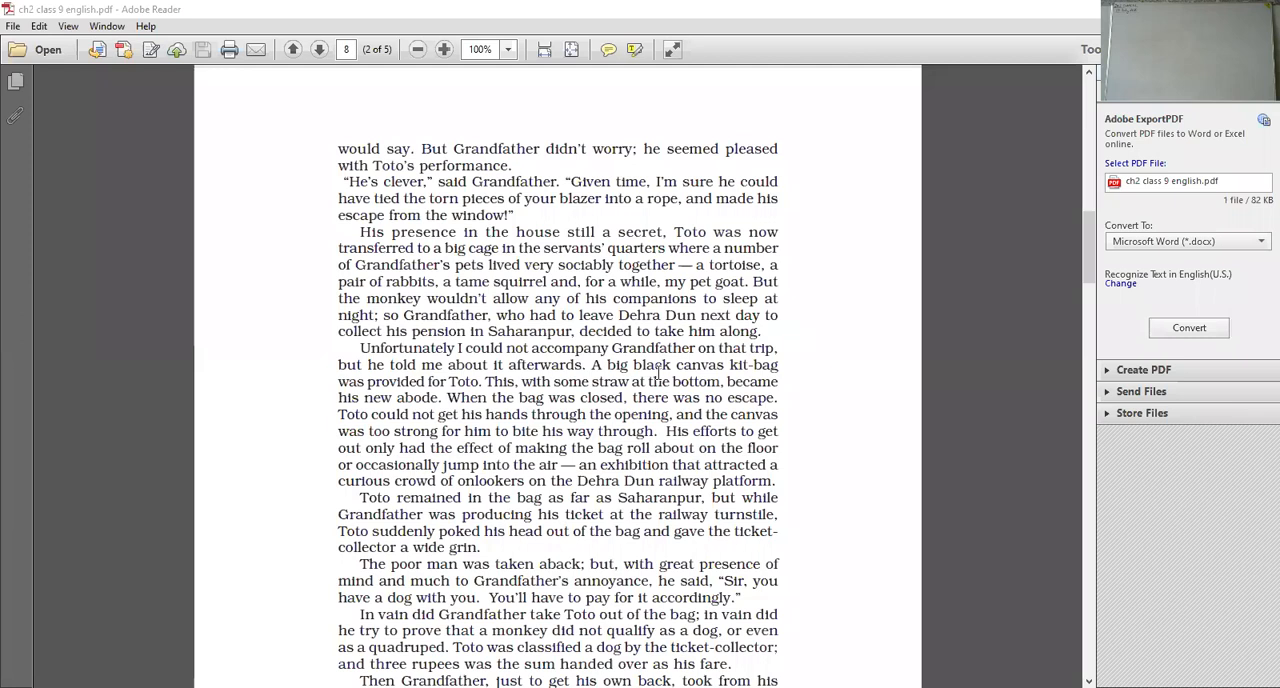
{"action": "mouse_move", "coordinate": [936, 98]}
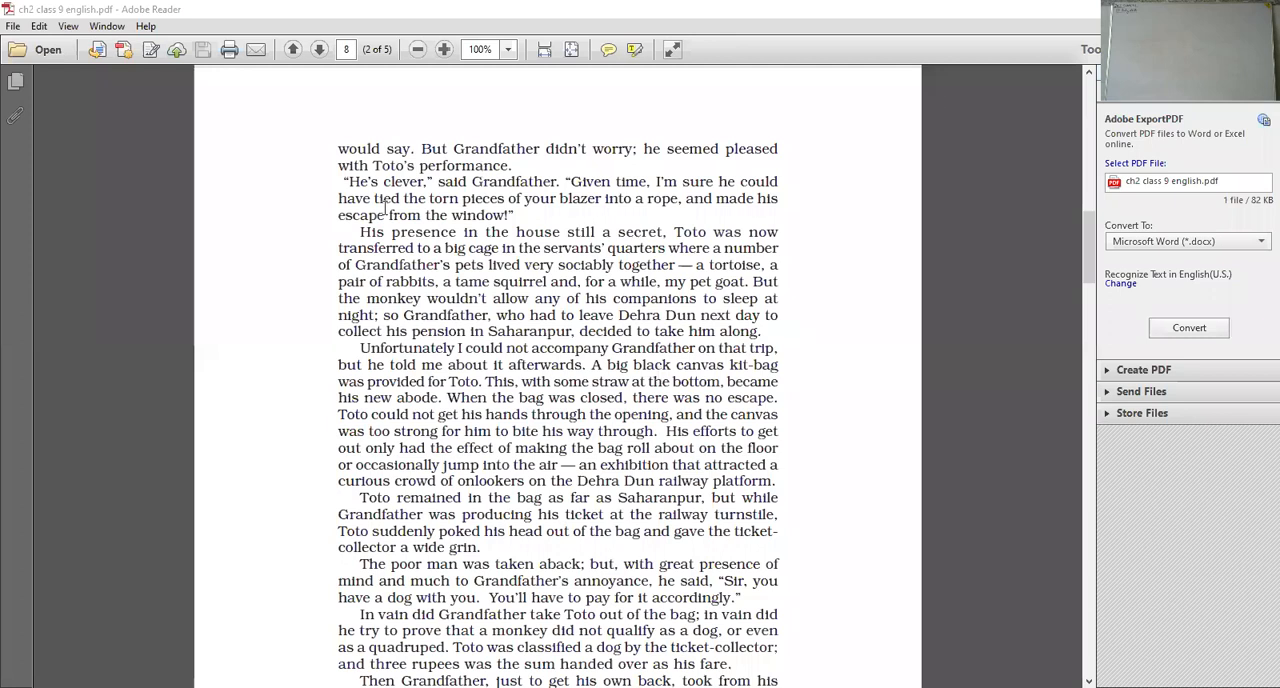
{"action": "mouse_move", "coordinate": [548, 204]}
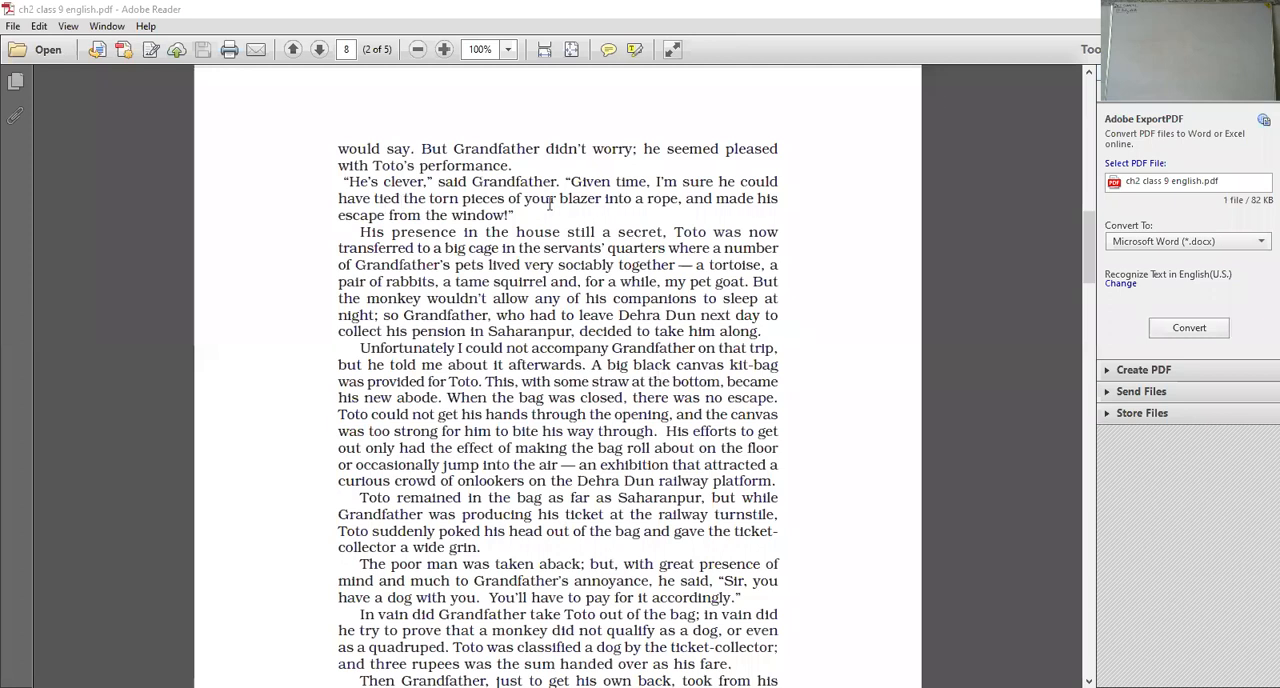
{"action": "mouse_move", "coordinate": [420, 190]}
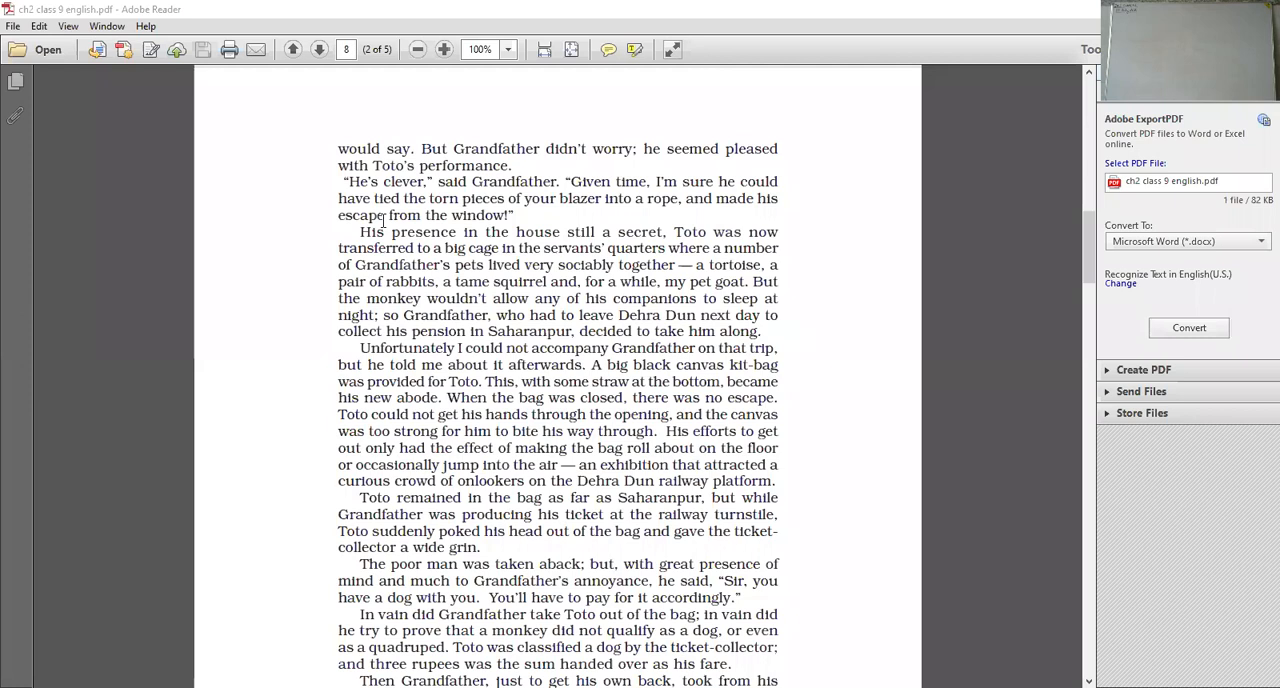
{"action": "mouse_move", "coordinate": [660, 198]}
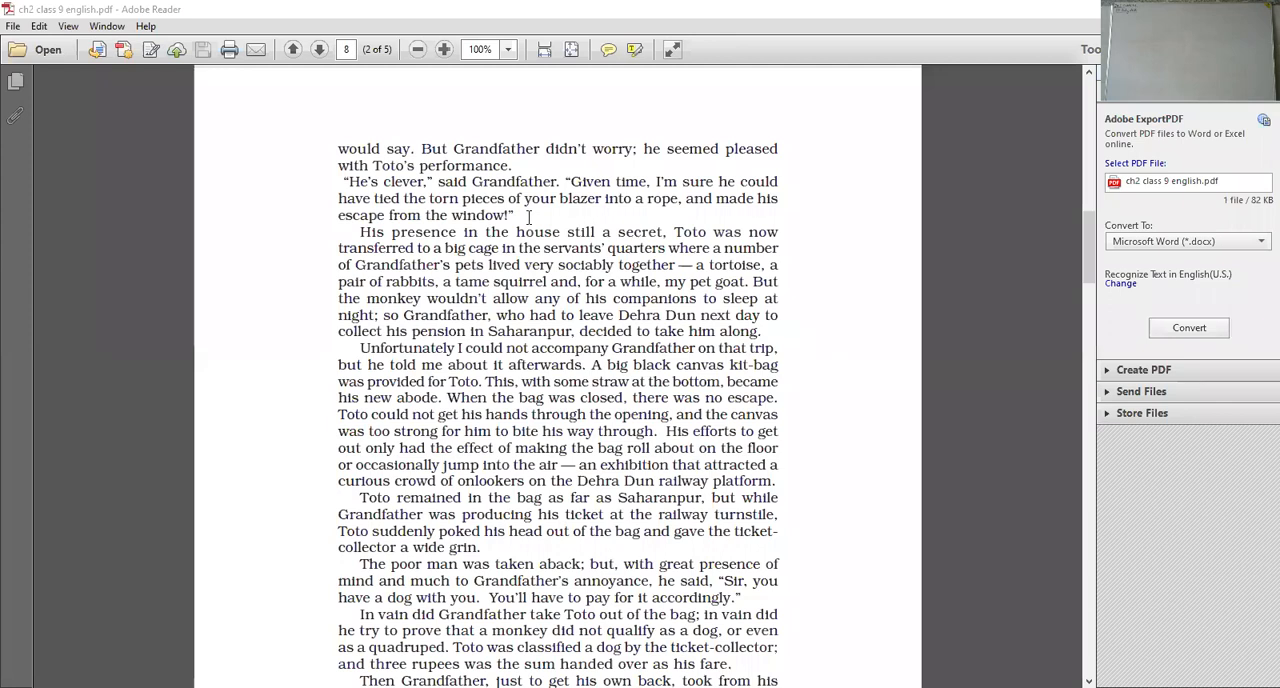
{"action": "mouse_move", "coordinate": [708, 64]}
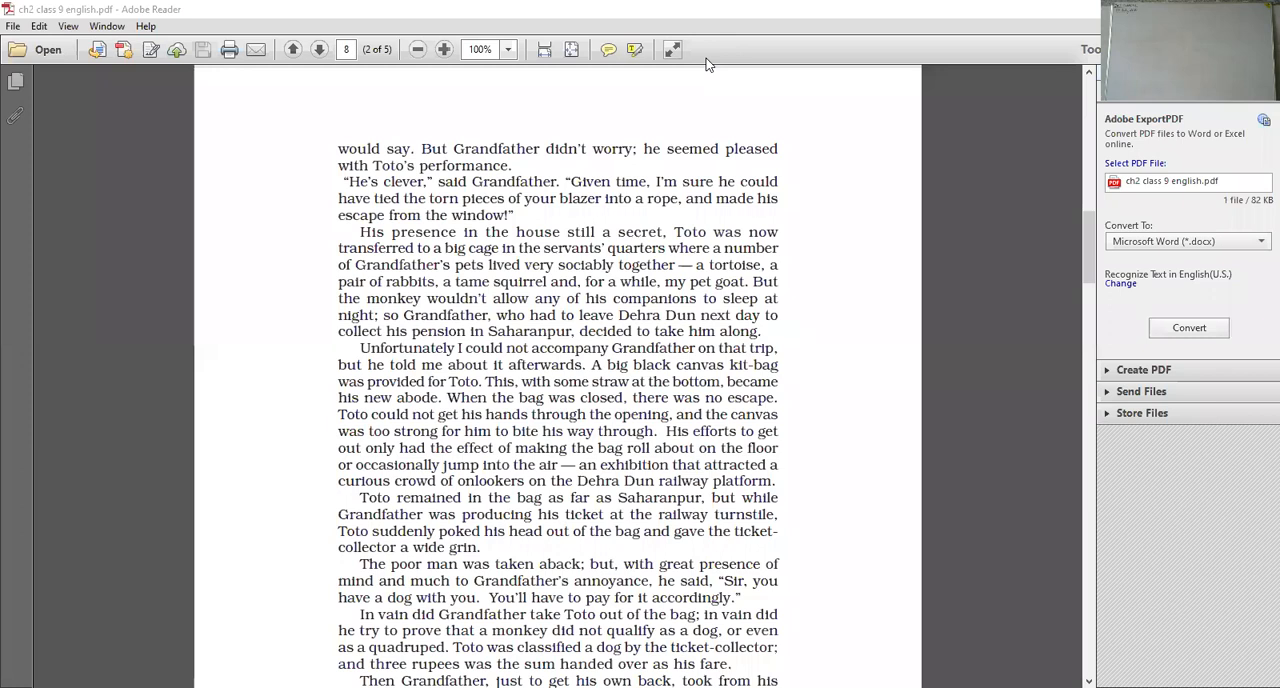
{"action": "mouse_move", "coordinate": [500, 300]}
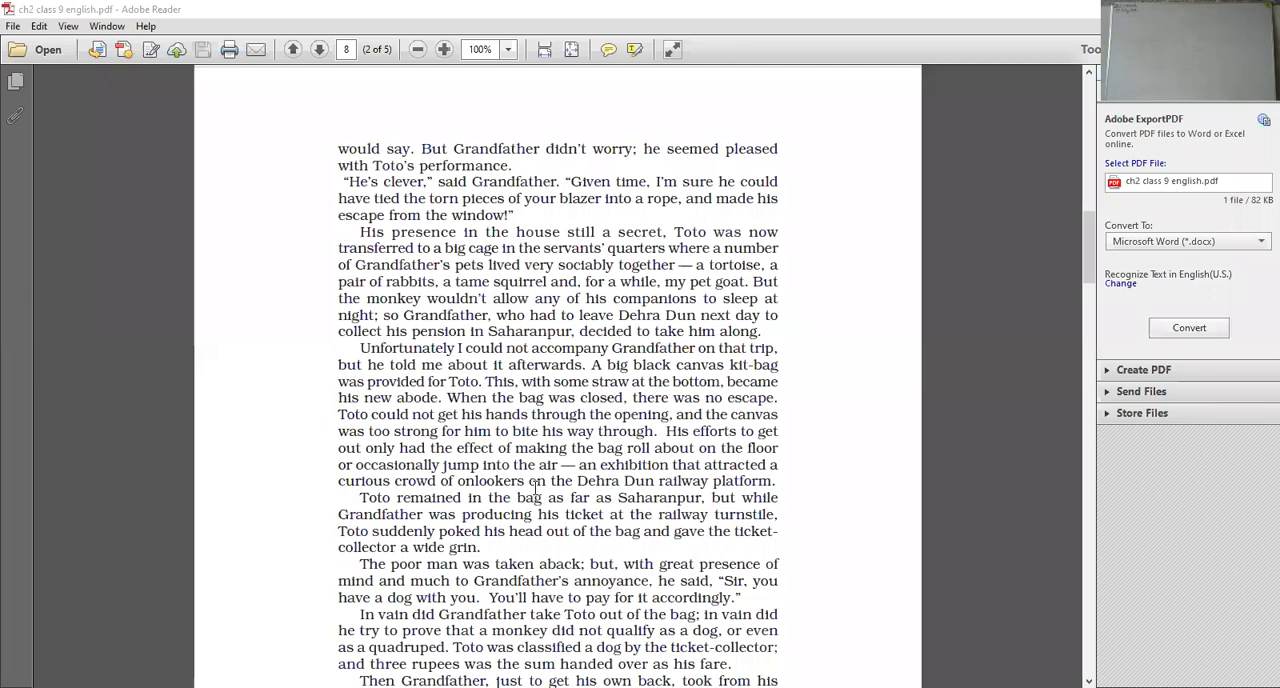
{"action": "mouse_move", "coordinate": [744, 516]}
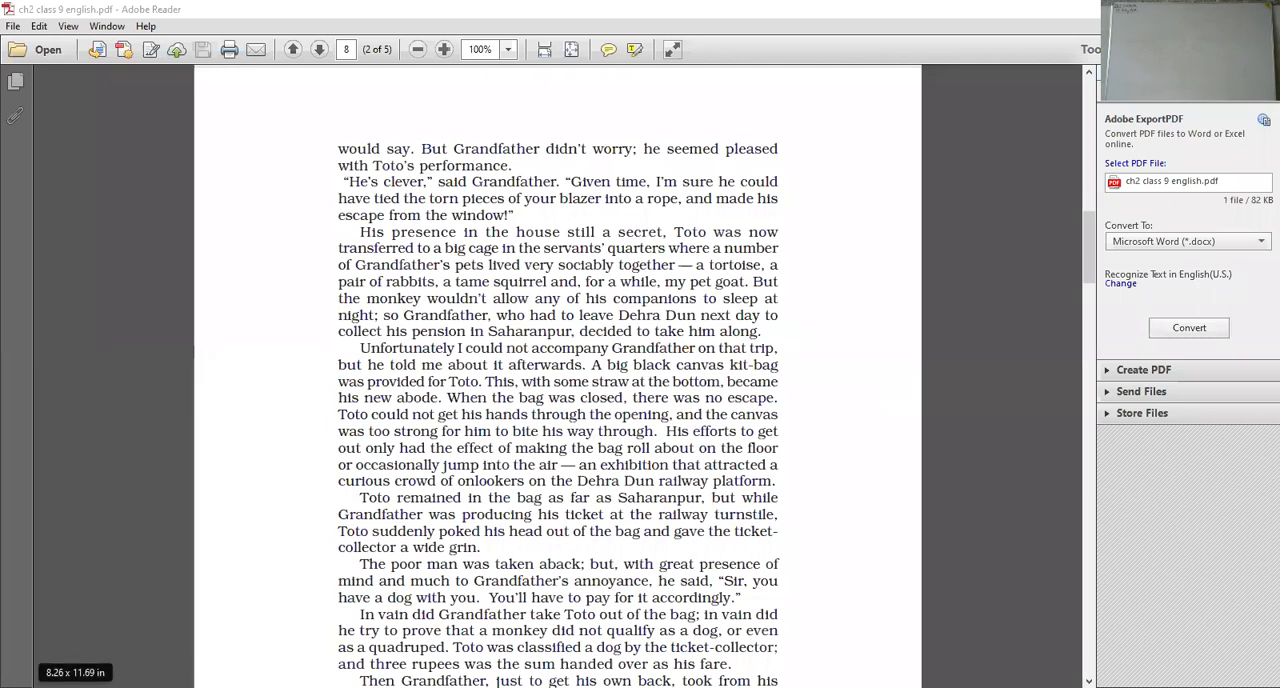
{"action": "scroll", "scroll_direction": "down", "scroll_amount": 3}
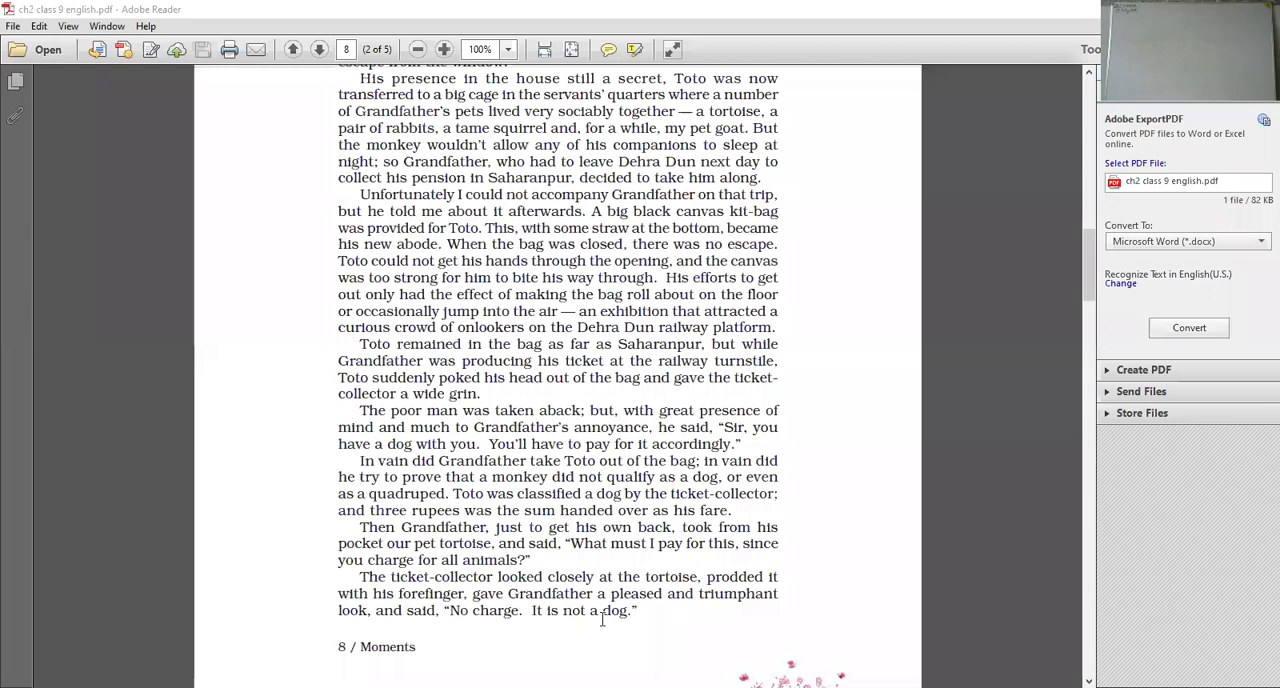
{"action": "mouse_move", "coordinate": [870, 164]}
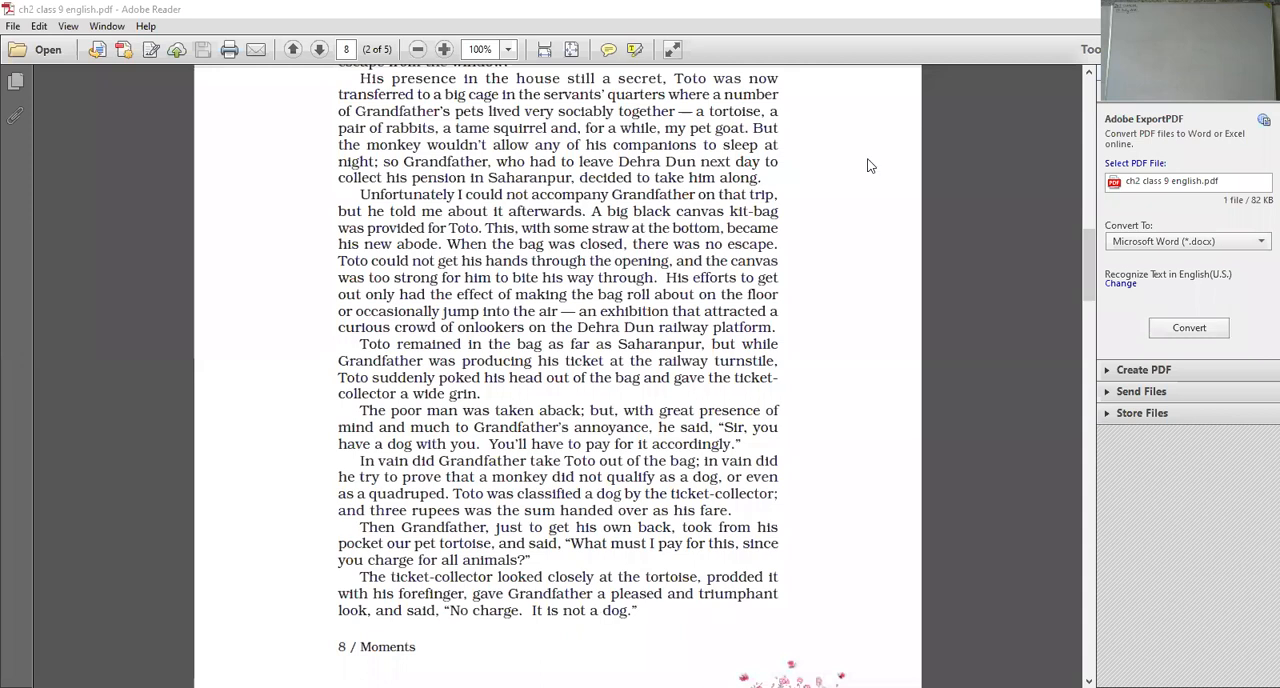
{"action": "mouse_move", "coordinate": [856, 376]}
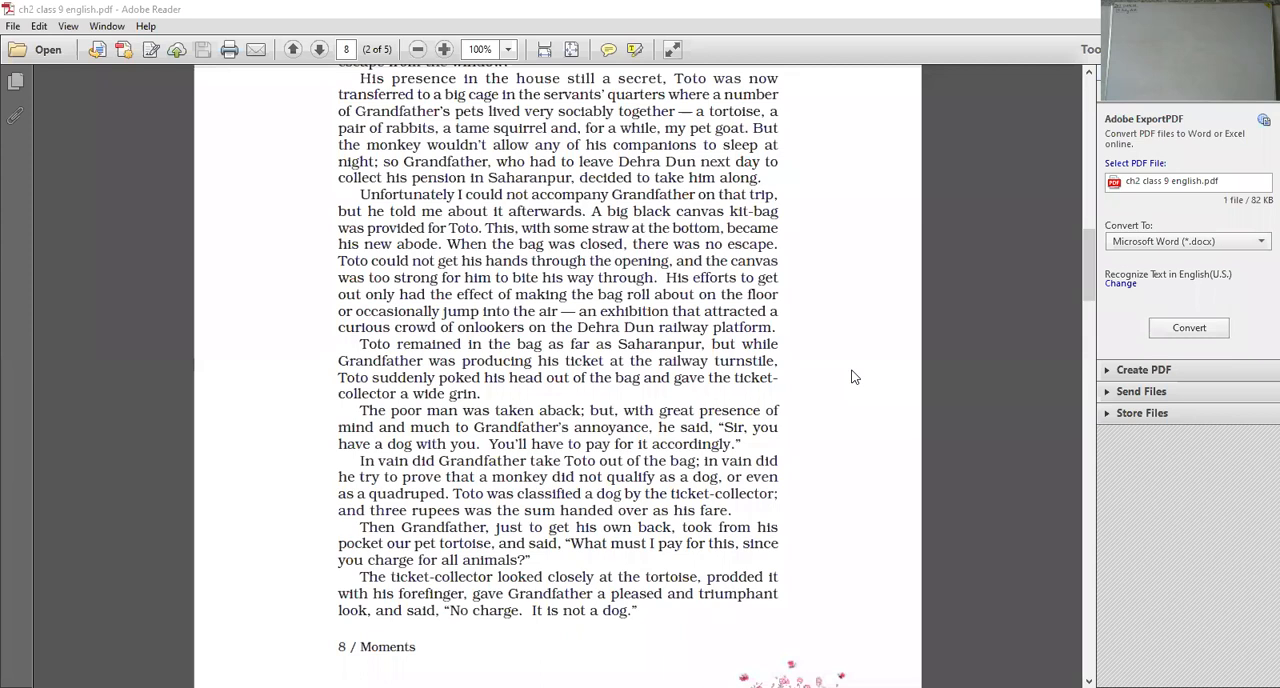
{"action": "mouse_move", "coordinate": [786, 596]}
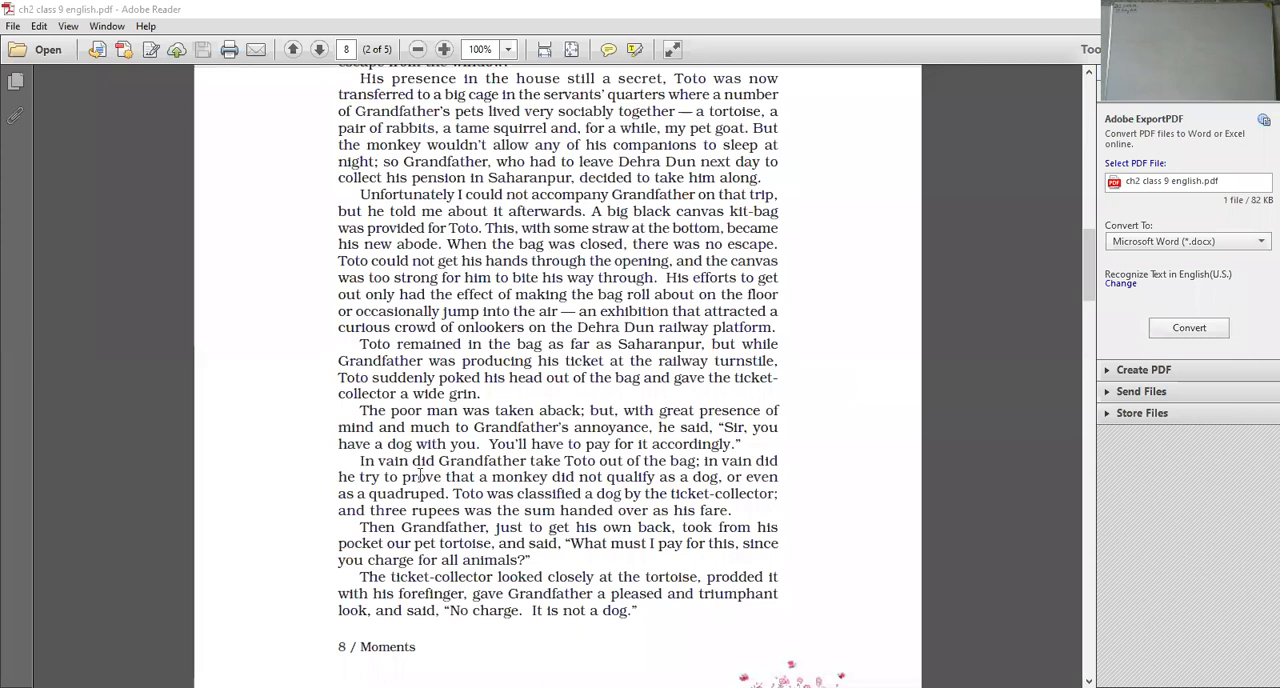
{"action": "mouse_move", "coordinate": [592, 460]}
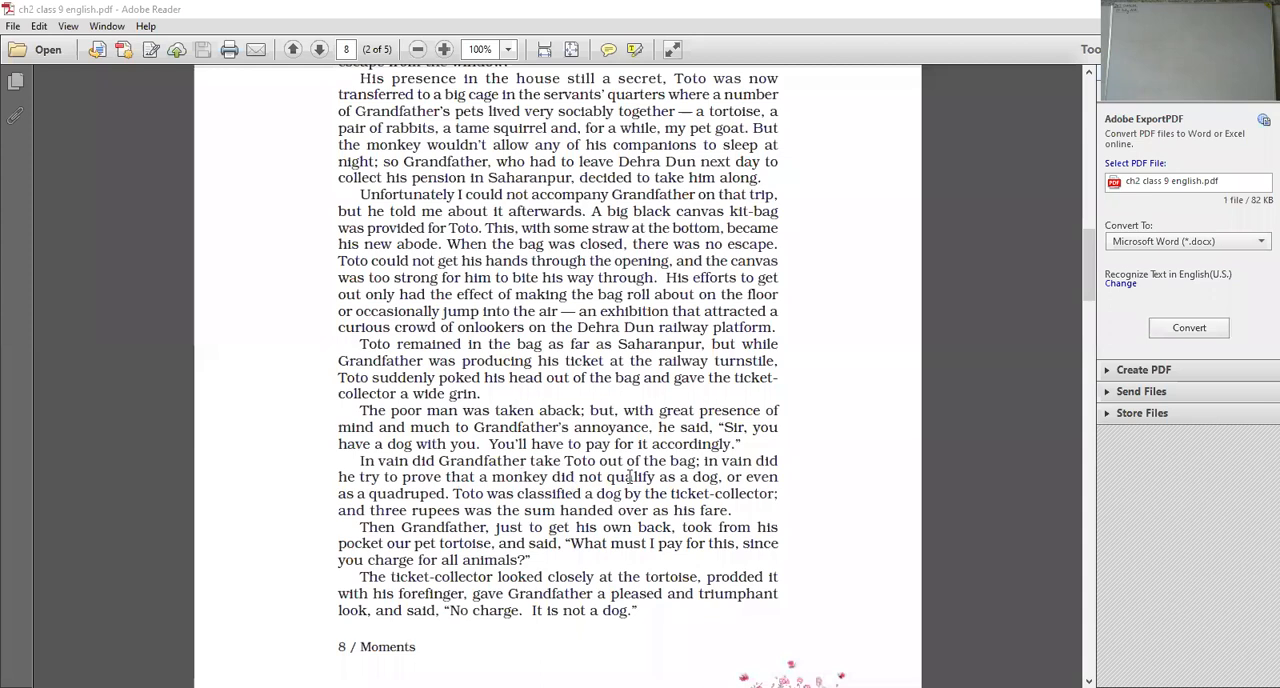
{"action": "mouse_move", "coordinate": [392, 494]}
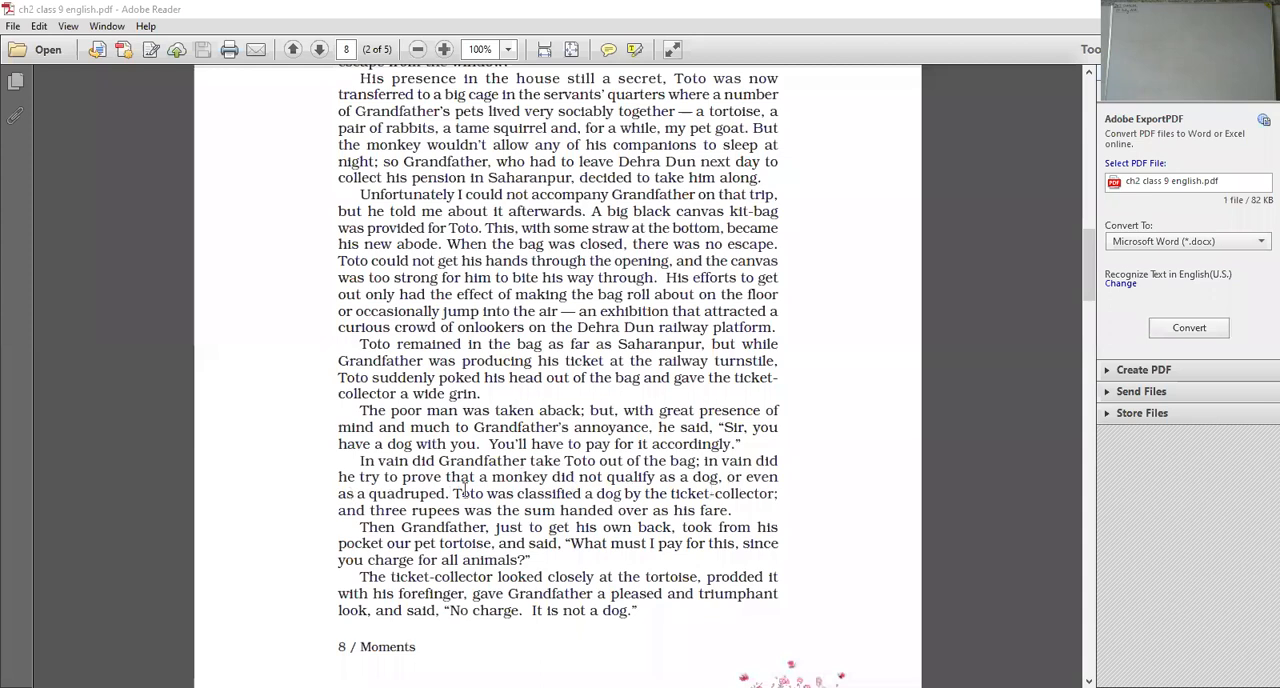
{"action": "mouse_move", "coordinate": [630, 492]}
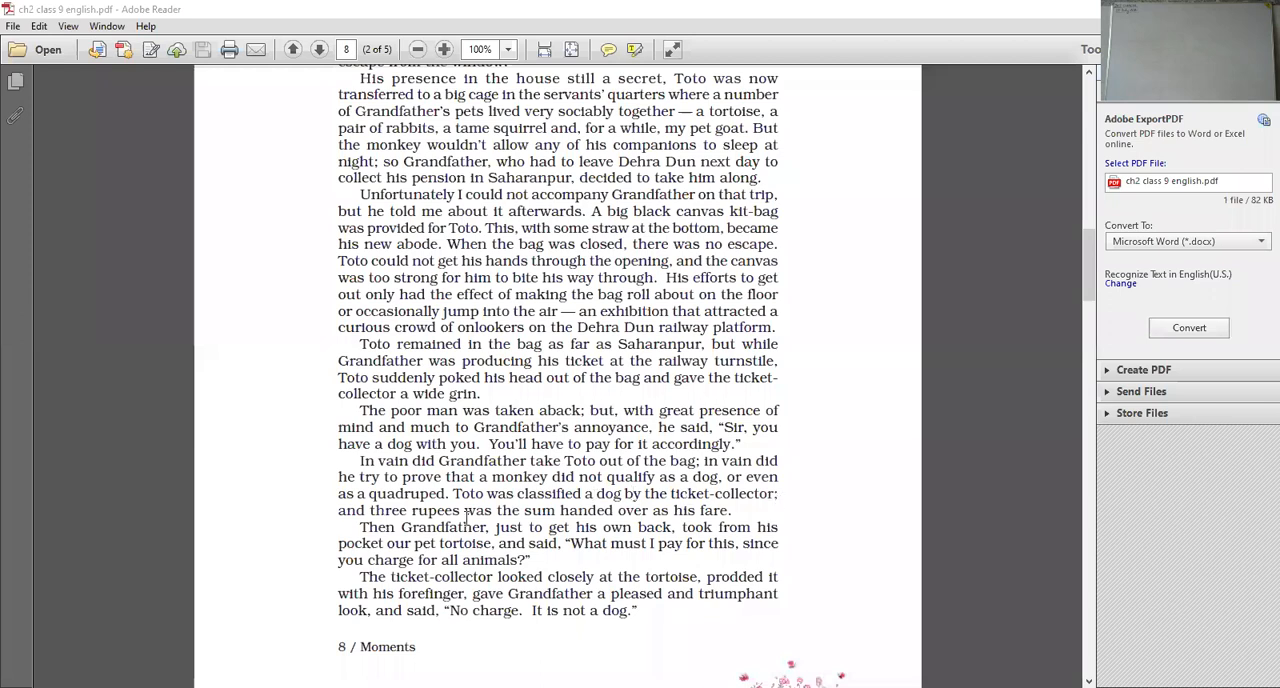
{"action": "mouse_move", "coordinate": [660, 524]}
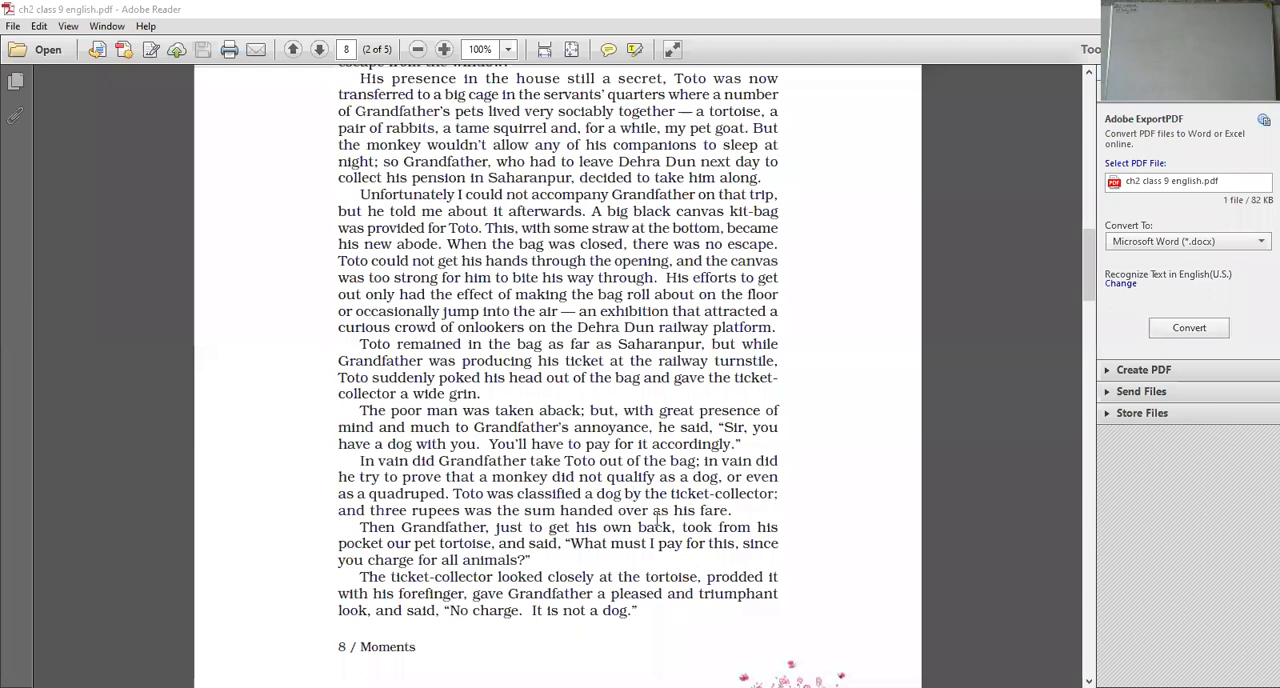